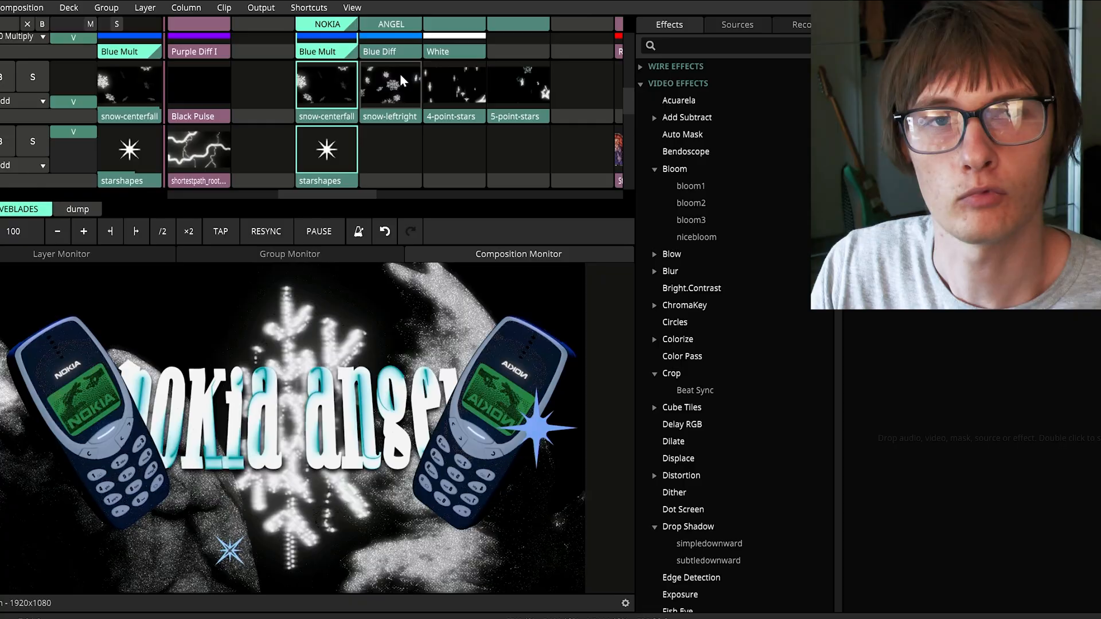
# - Tap in a faster BPM then double it, raising the composition tempo from 100 to about 267
pyautogui.click(220, 231)
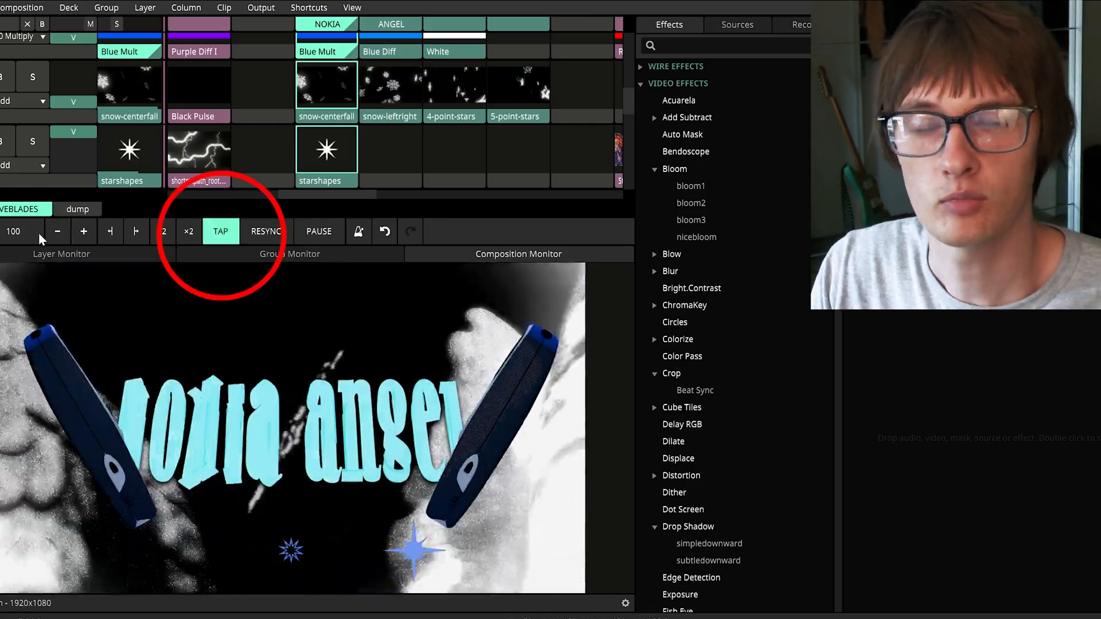
pyautogui.click(220, 230)
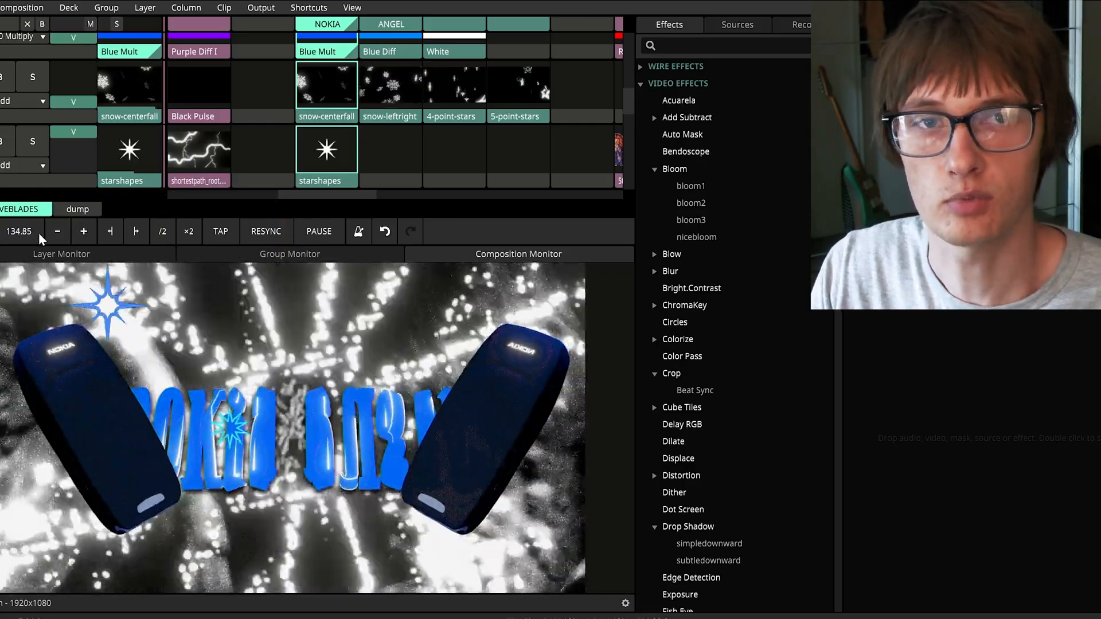
pyautogui.click(188, 231)
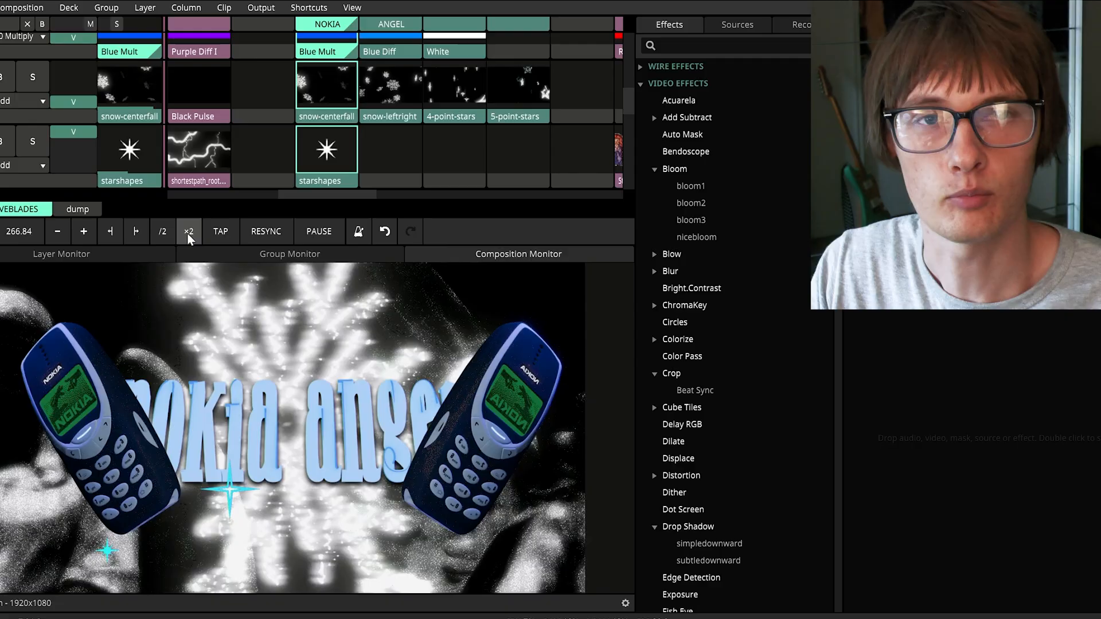
pyautogui.click(188, 231)
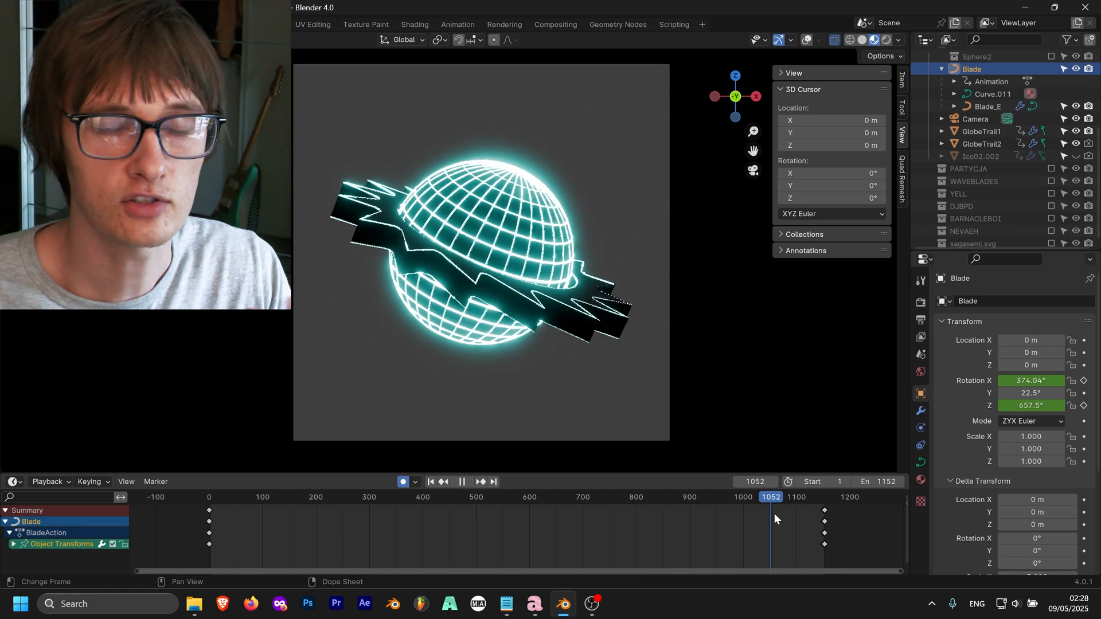
# - Scrub the timeline to around frame 1052 of the 1152-frame loop
pyautogui.click(461, 486)
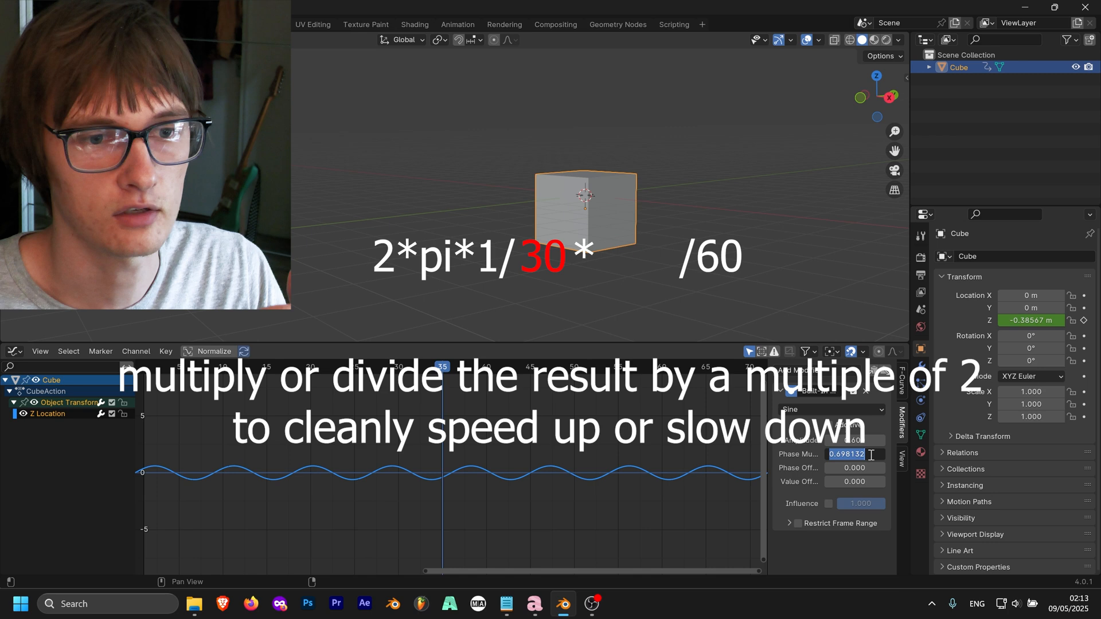
# - Enter 0.175 as the Sine modifier's Phase Multiplier to slow the cube's bobbing
pyautogui.write('0.175')
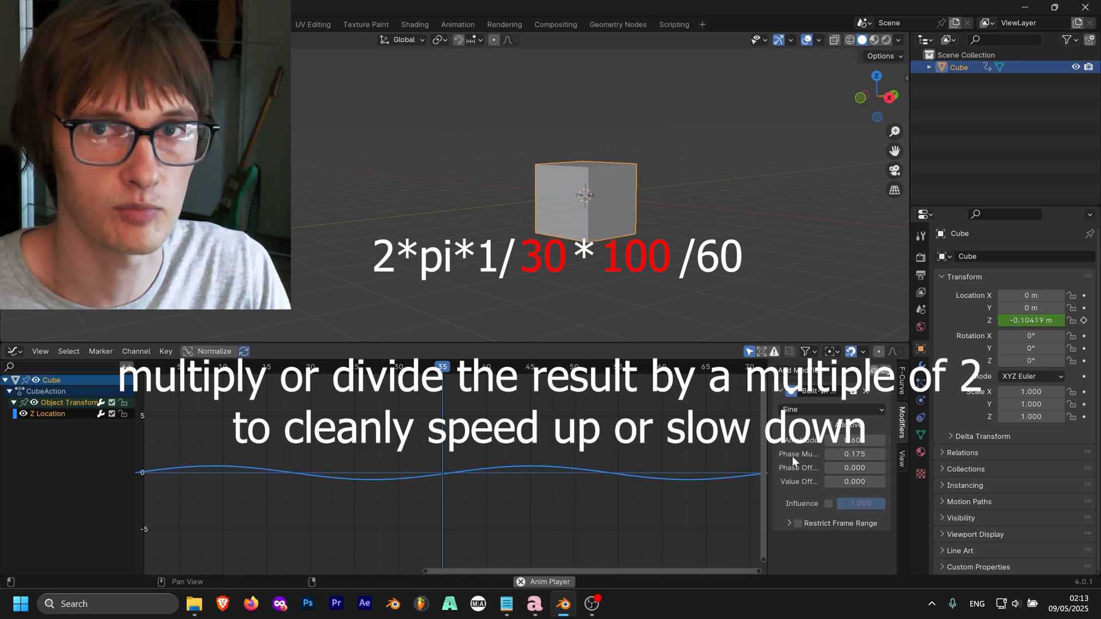